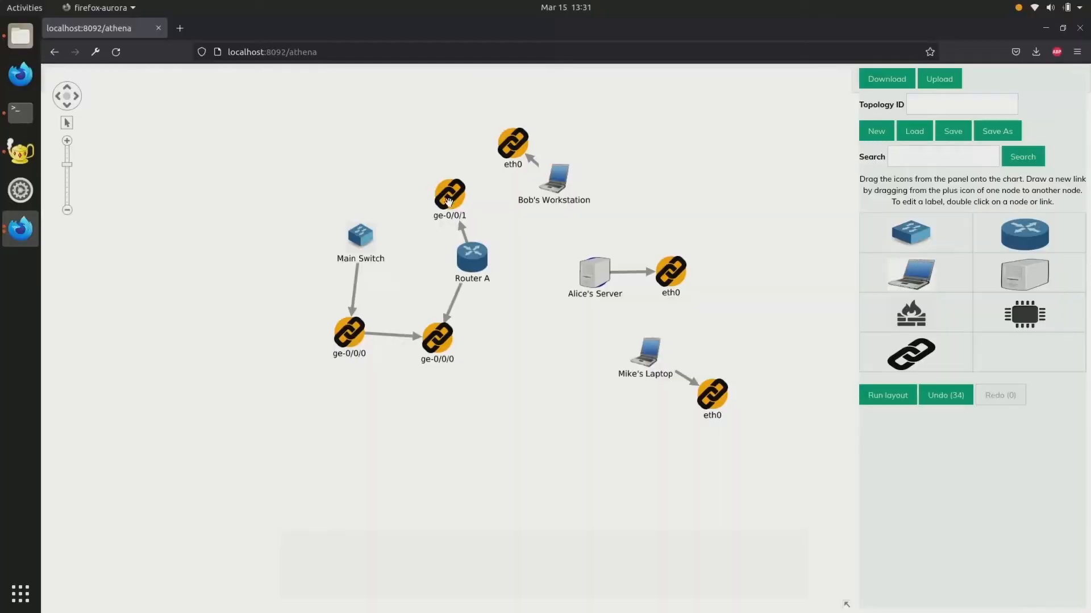
Step: Add the listener's 'set Port 80' line to the echo script in the root terminal
{"action": "left_click_drag", "start_coordinate": [449, 192], "coordinate": [512, 146]}
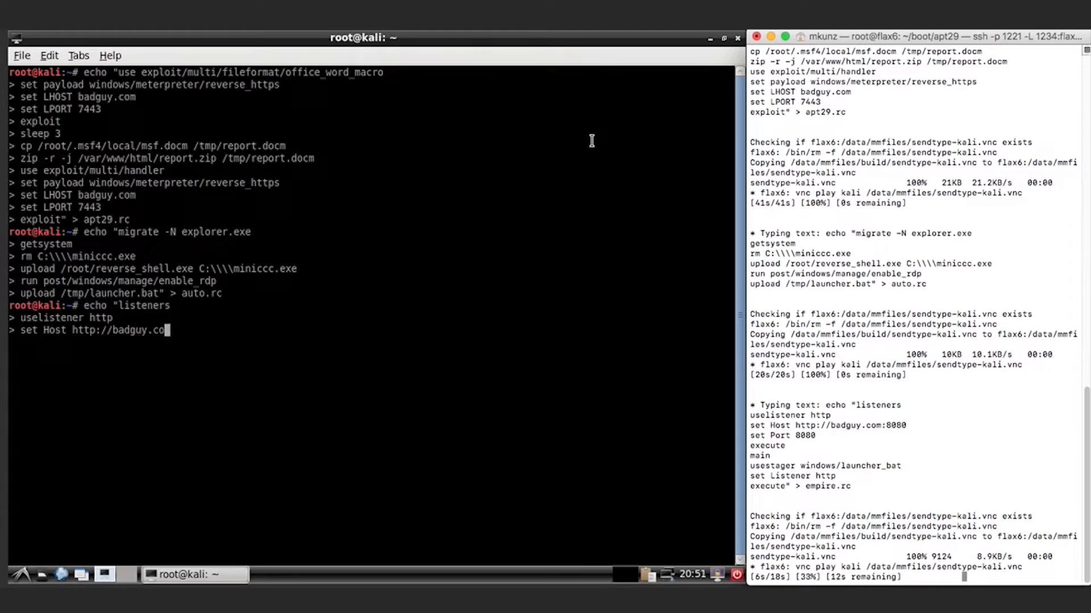
{"action": "type", "text": "set Port 80"}
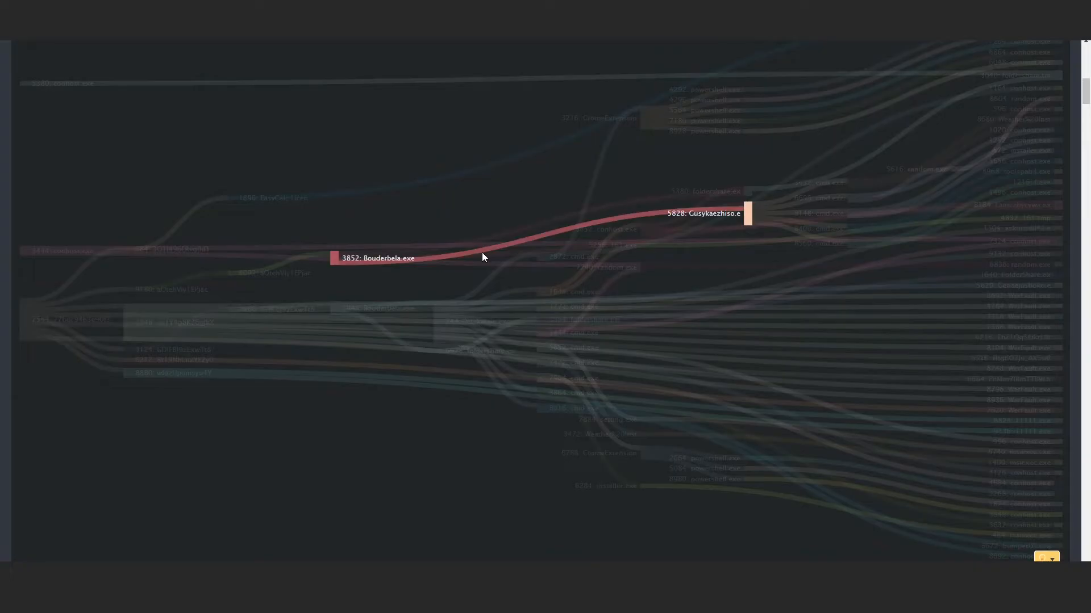
Step: Scroll past the process tree, ATT&CK pies and API calls to the DNS query and entropy panels
{"action": "scroll", "scroll_direction": "down", "scroll_amount": 3}
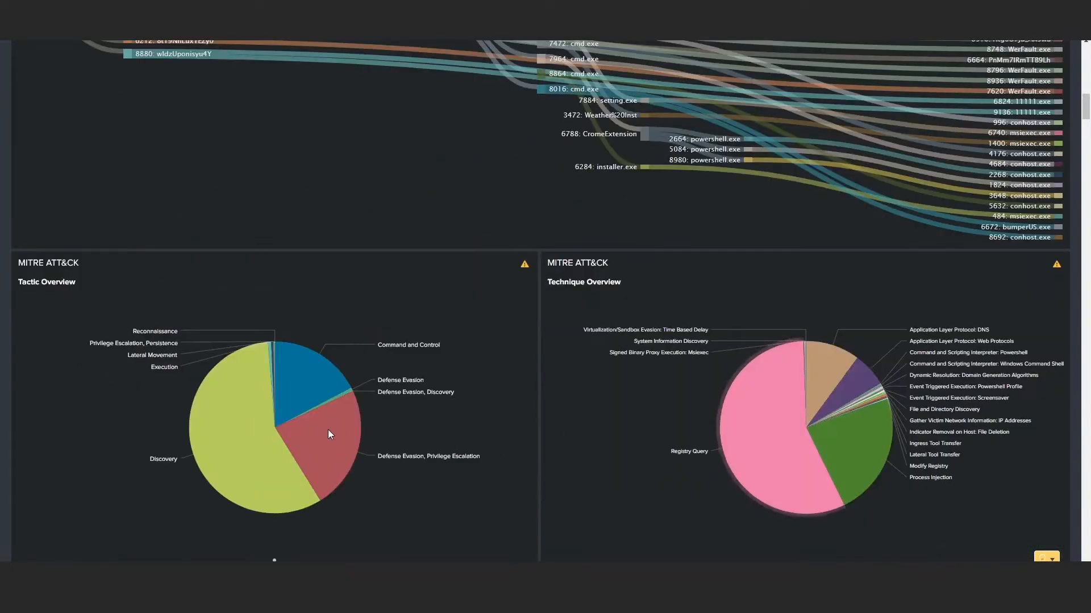
{"action": "mouse_move", "coordinate": [313, 369]}
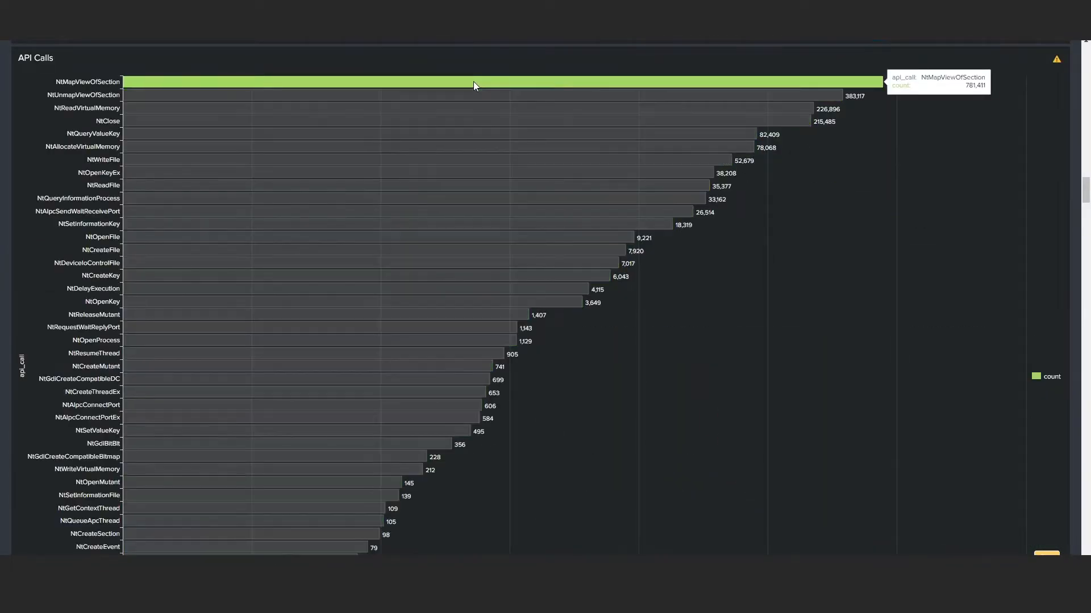
{"action": "scroll", "scroll_direction": "down", "scroll_amount": 3}
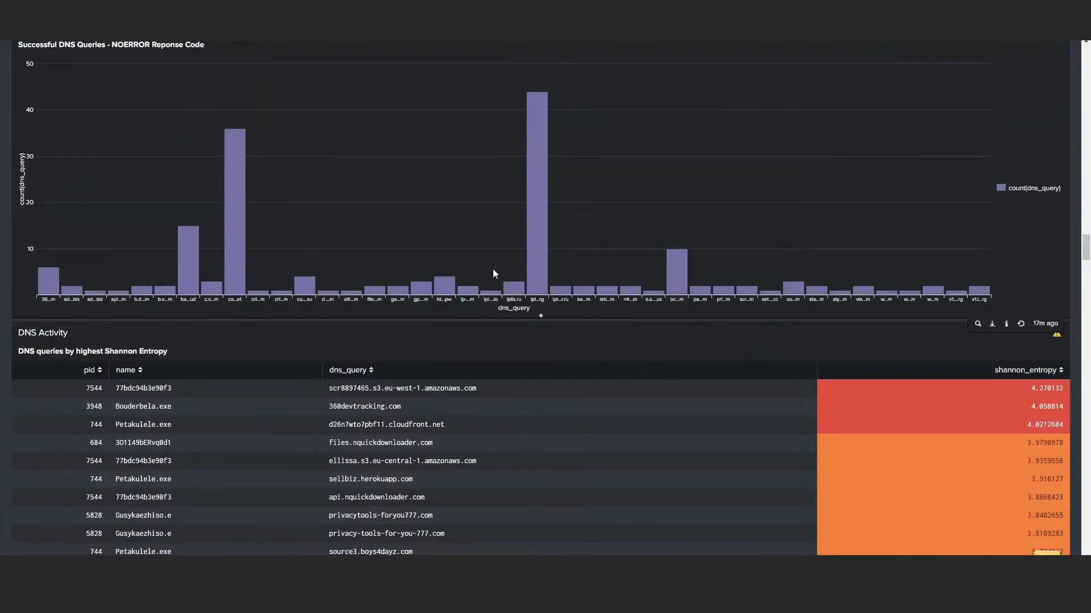